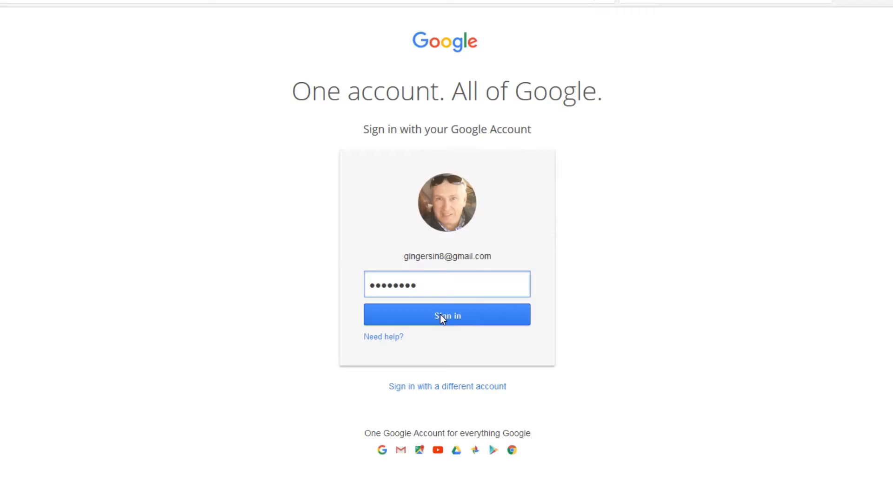
# - Complete the Google Account sign-in to reach the signed-in search homepage
pyautogui.click(446, 315)
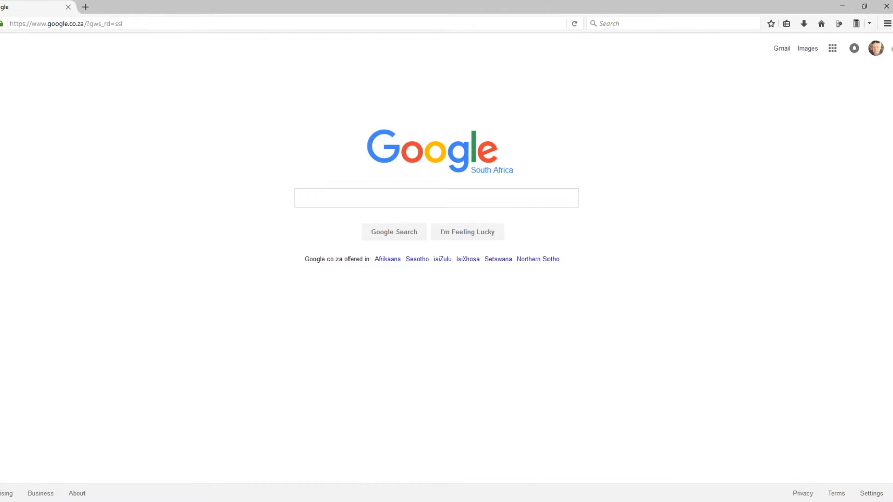
# - Reach the full Google products directory via the apps grid's More and 'Even more from Google'
pyautogui.click(831, 48)
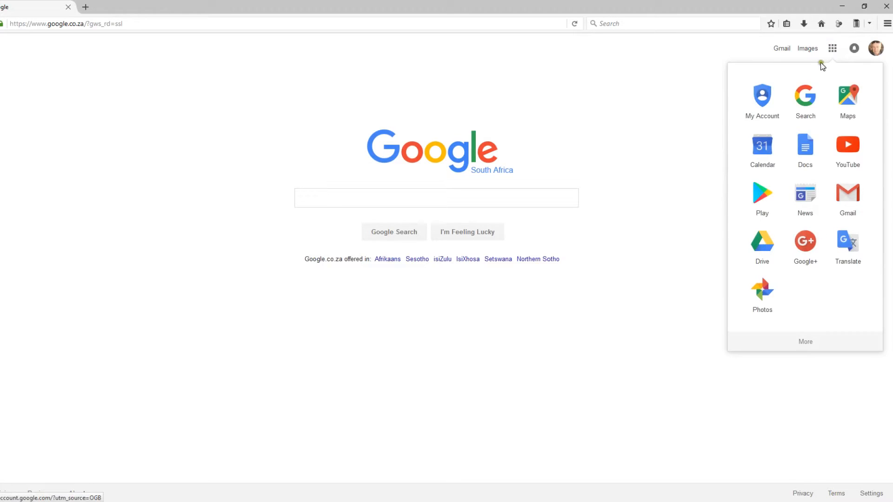
pyautogui.moveTo(805, 341)
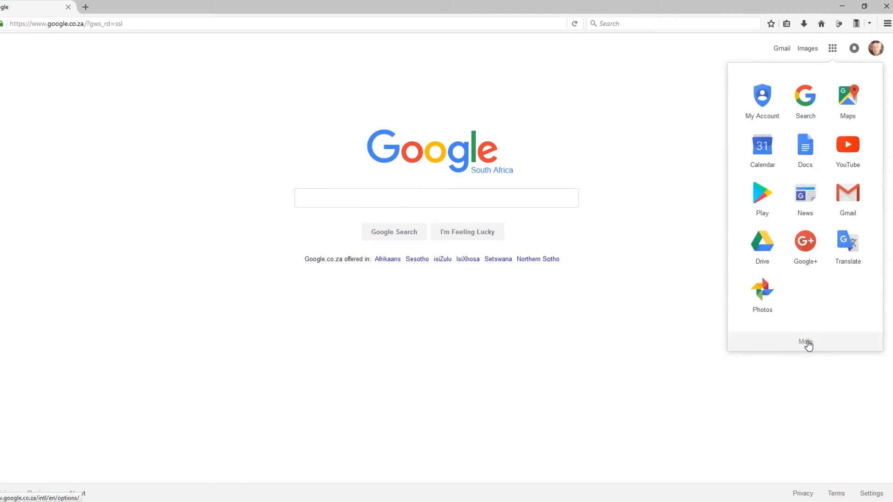
pyautogui.click(804, 341)
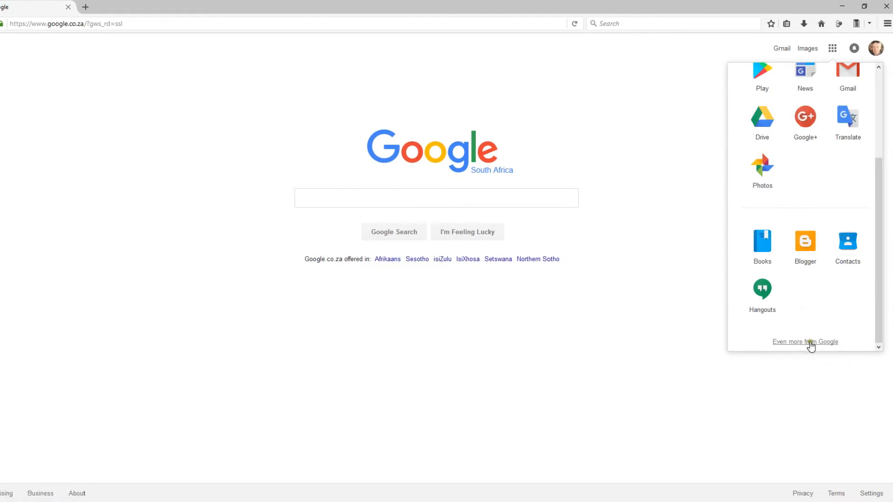
pyautogui.click(805, 341)
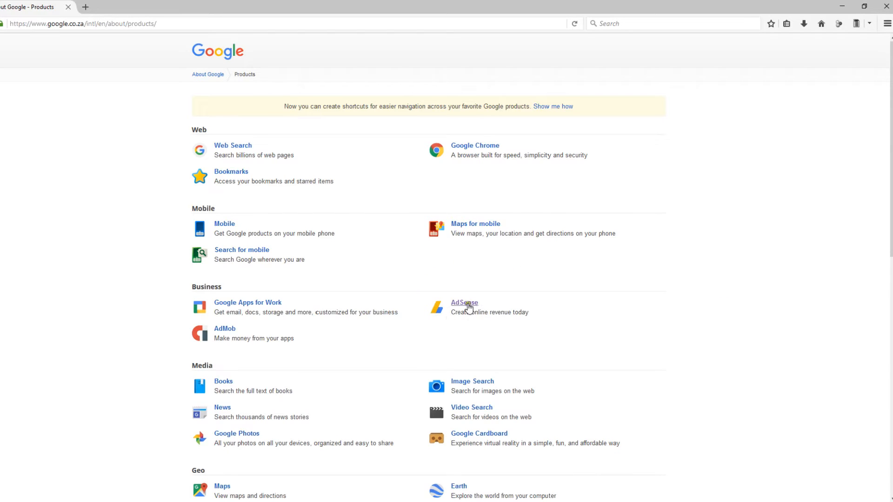
# - Enter AdSense from the products page and sign in to its home dashboard
pyautogui.click(464, 302)
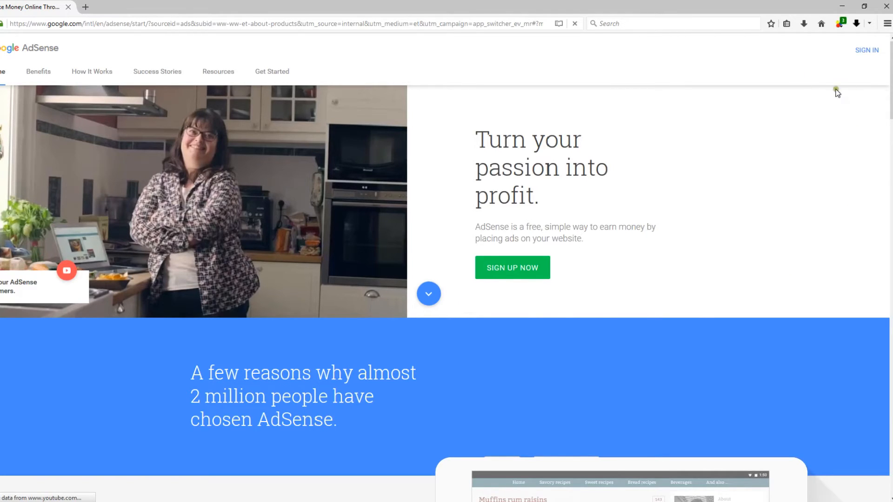
pyautogui.click(866, 50)
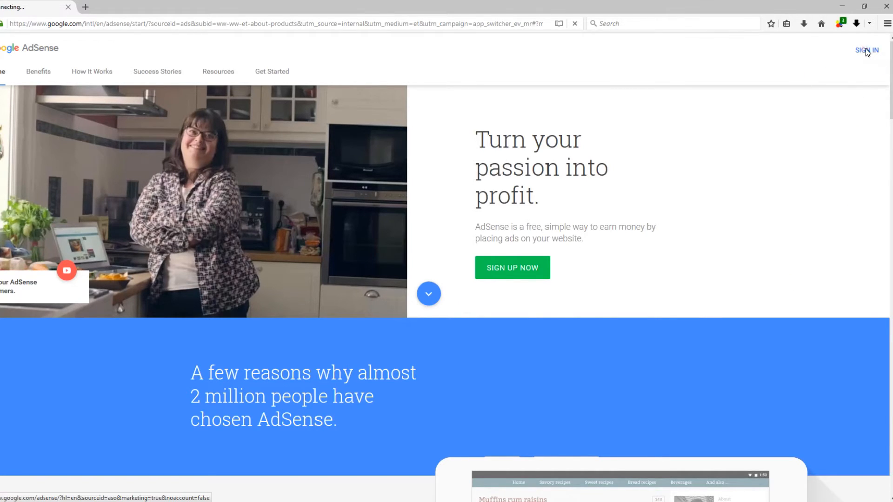
pyautogui.click(866, 50)
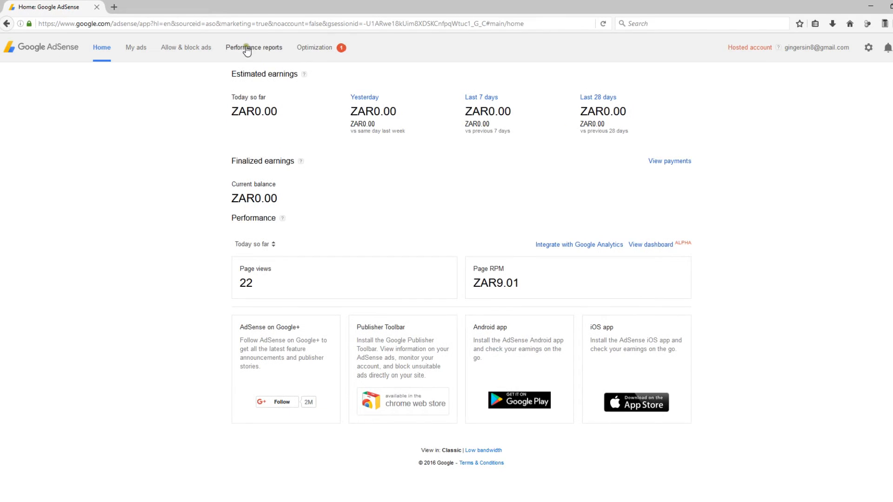
# - Show the performance report broken down by product, limited to Hosted AdSense for Content
pyautogui.click(255, 47)
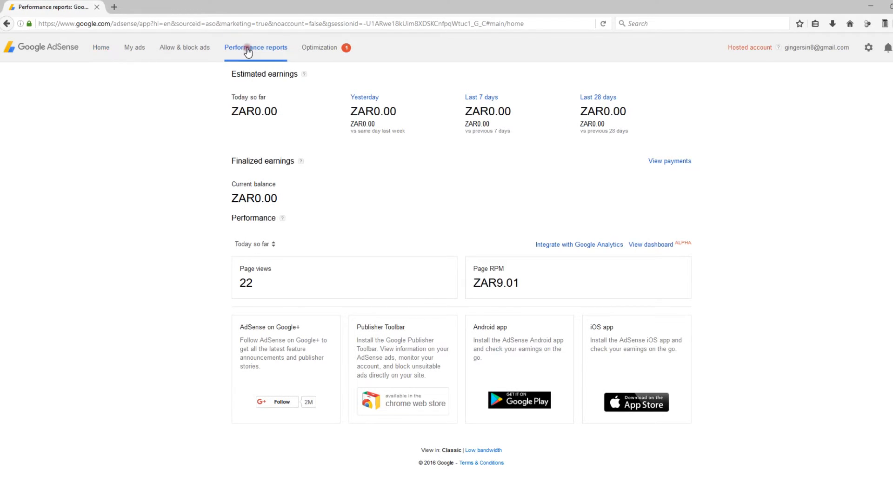
pyautogui.click(254, 47)
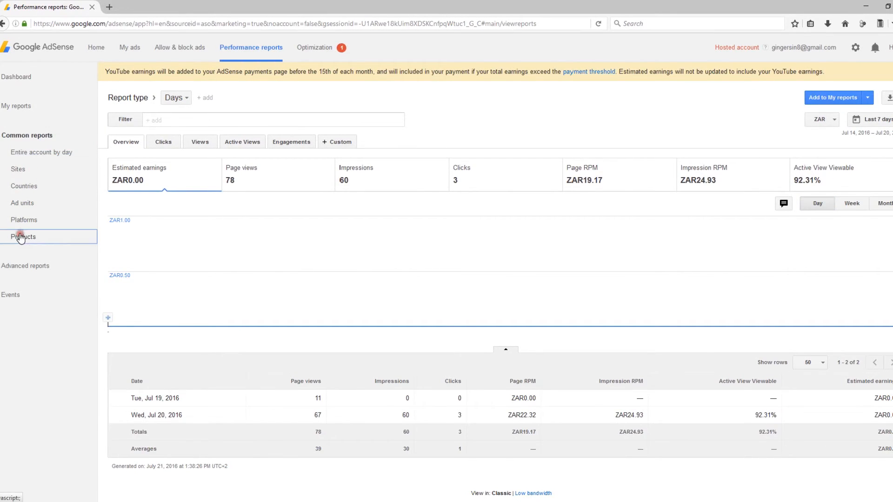
pyautogui.click(23, 237)
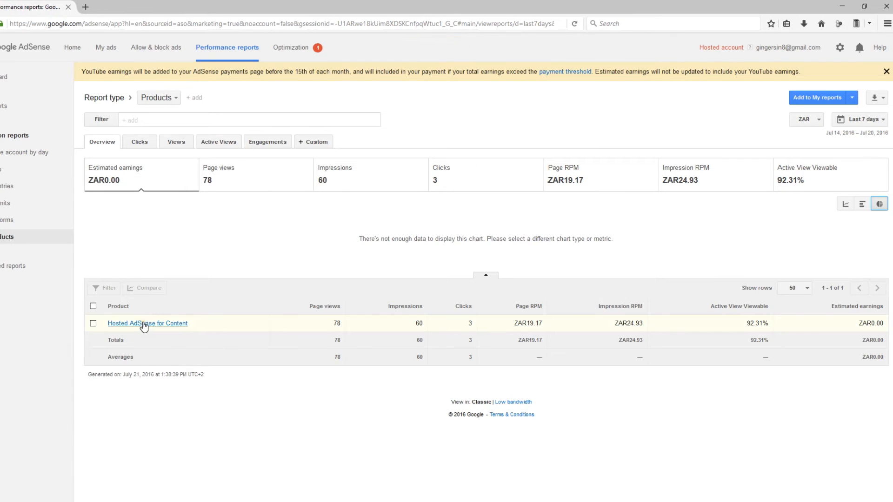
pyautogui.click(147, 323)
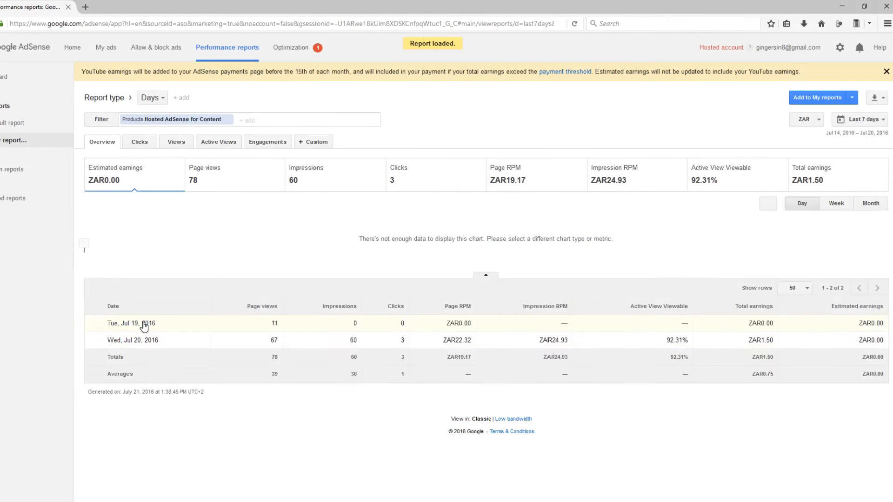
# - Widen the report's date range to All time, showing total earnings of ZAR1.69
pyautogui.click(857, 120)
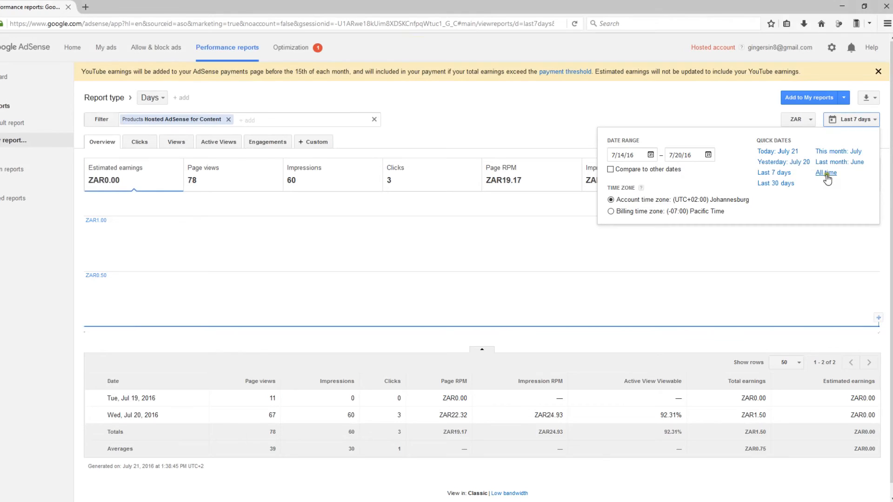
pyautogui.click(826, 174)
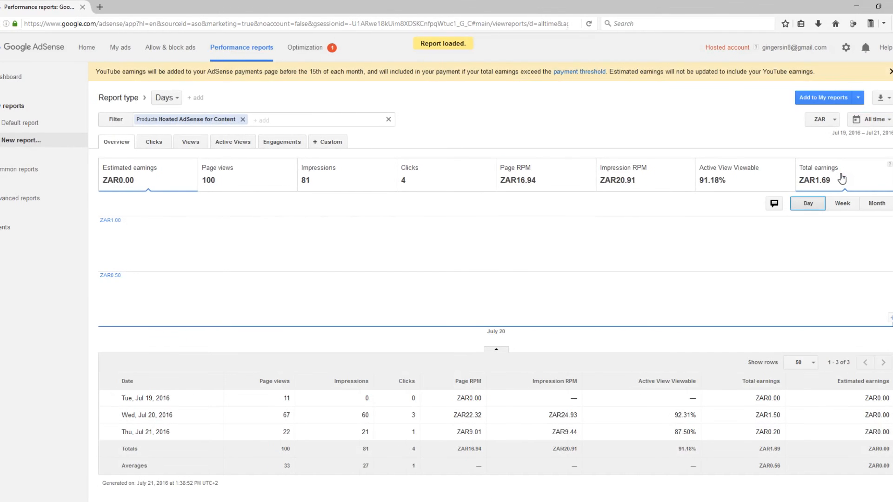